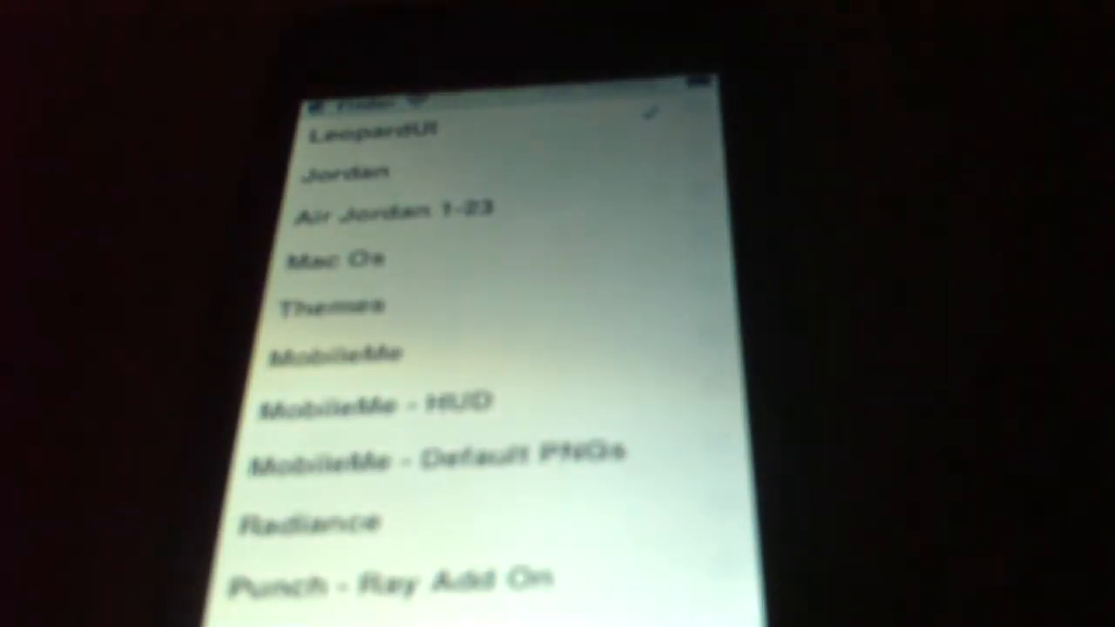
scroll("down", 3)
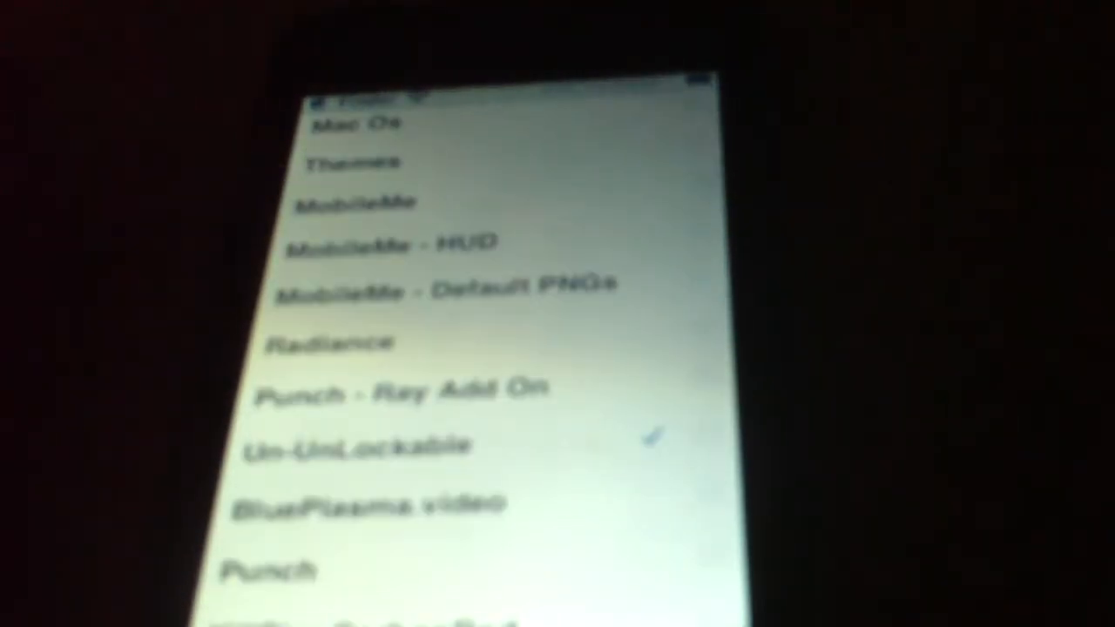